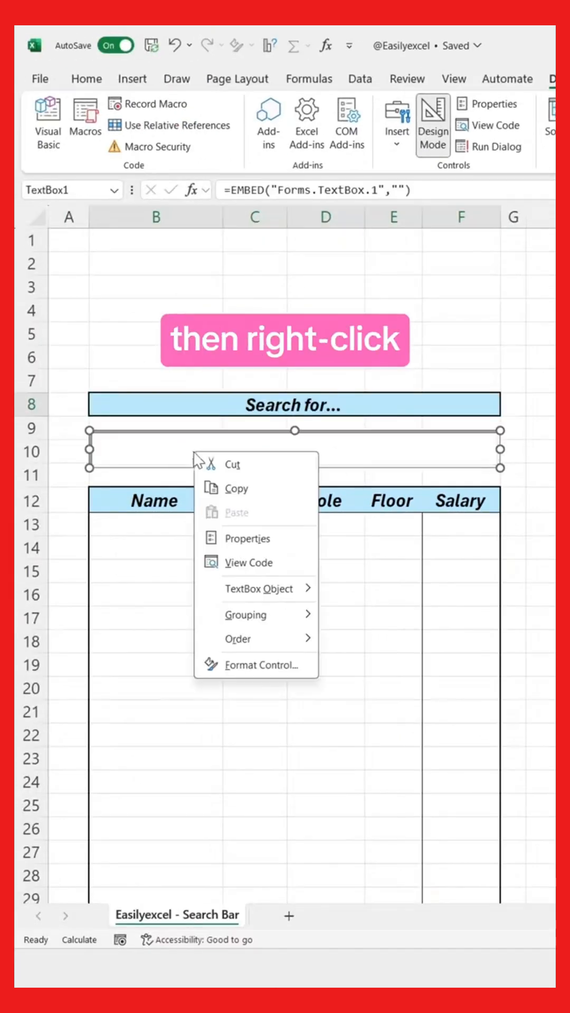
Step: Set the search text box's LinkedCell property to B10
{"action": "left_click", "coordinate": [246, 538]}
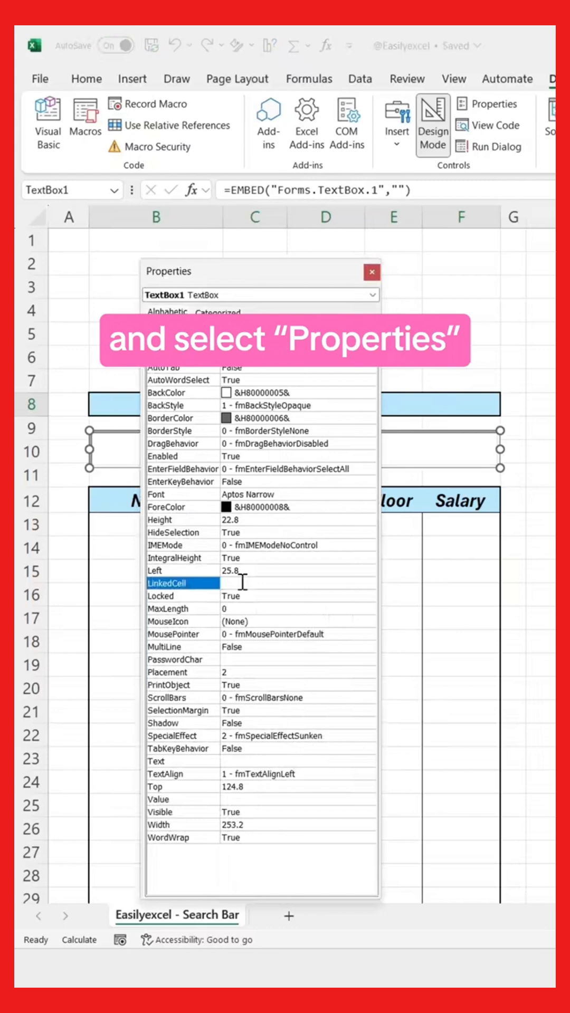
{"action": "type", "text": "B10"}
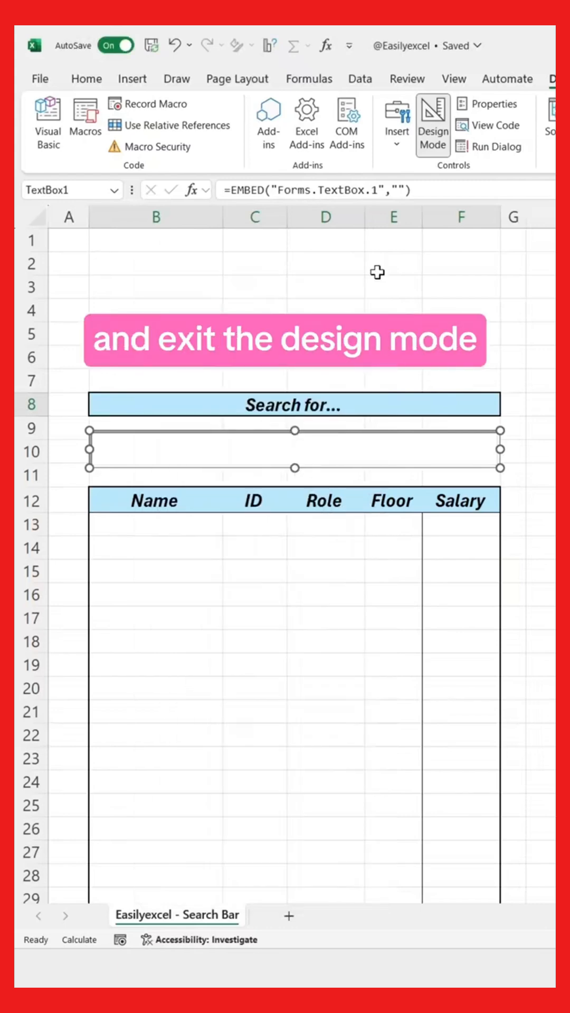
Step: Exit Design Mode and enter =FILTER(K9:O41,LEFT(K9:K41,LEN(B10))=B10,"None") in B13, then test with 'H'
{"action": "left_click", "coordinate": [431, 123]}
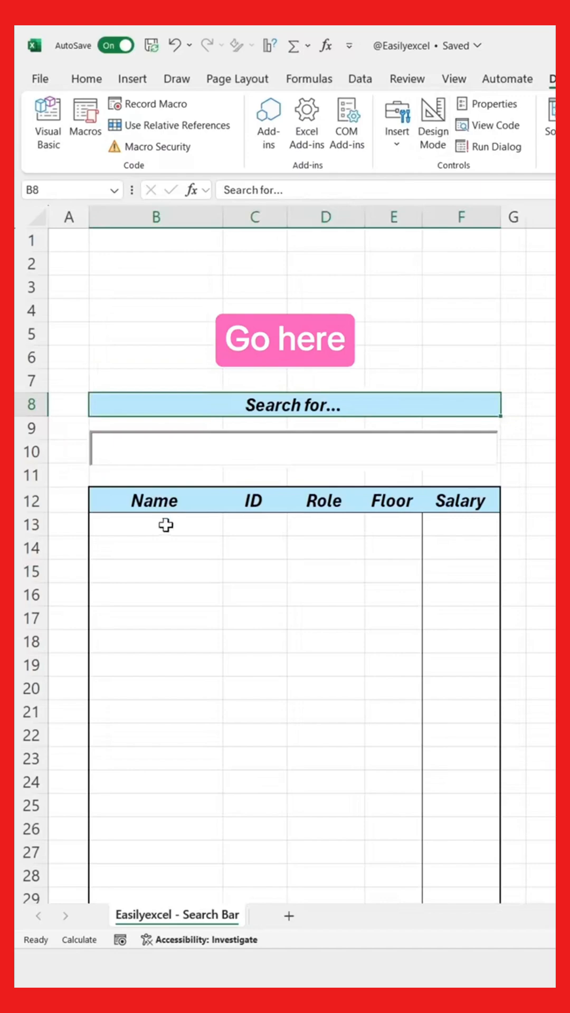
{"action": "type", "text": "=FILTER(K9:O41,LEFT(K9:K41,LEN("}
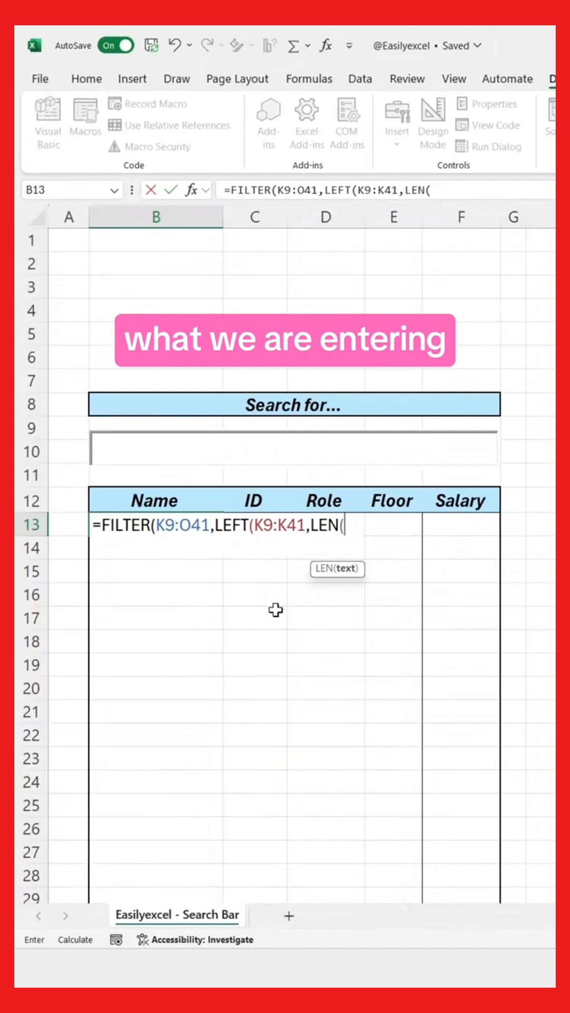
{"action": "type", "text": "B10))=B10,"}
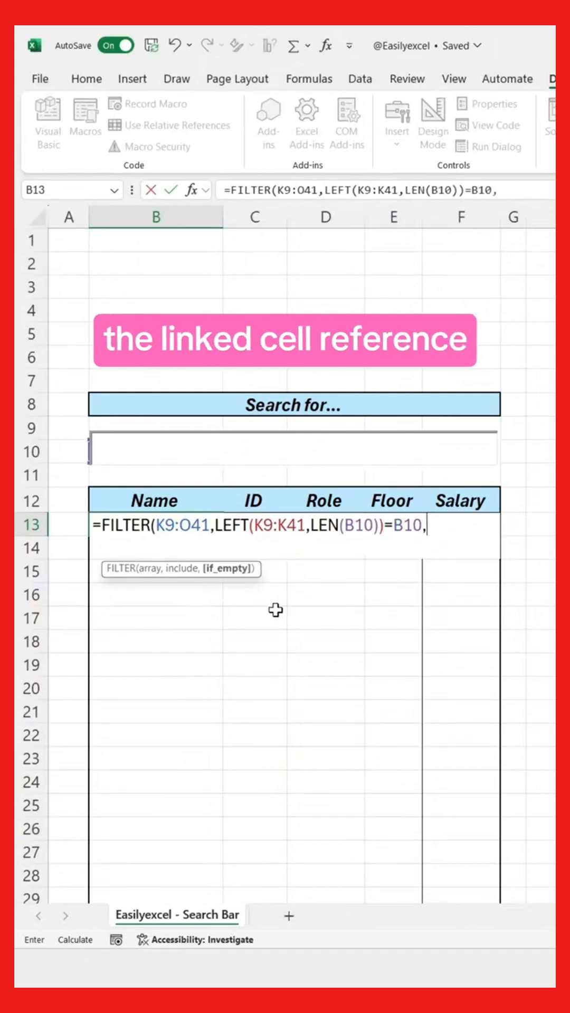
{"action": "type", "text": "\"None\")"}
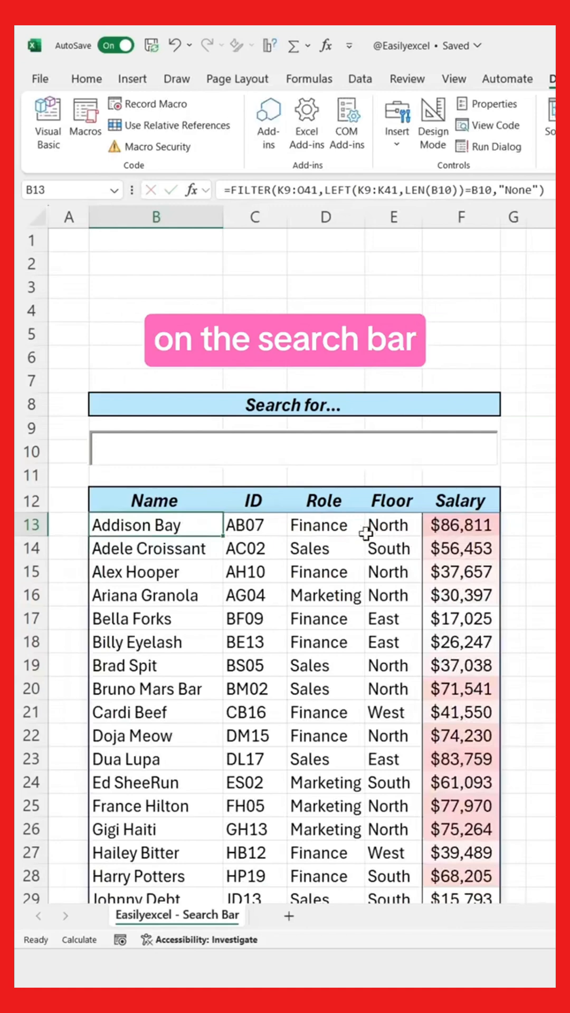
{"action": "type", "text": "H"}
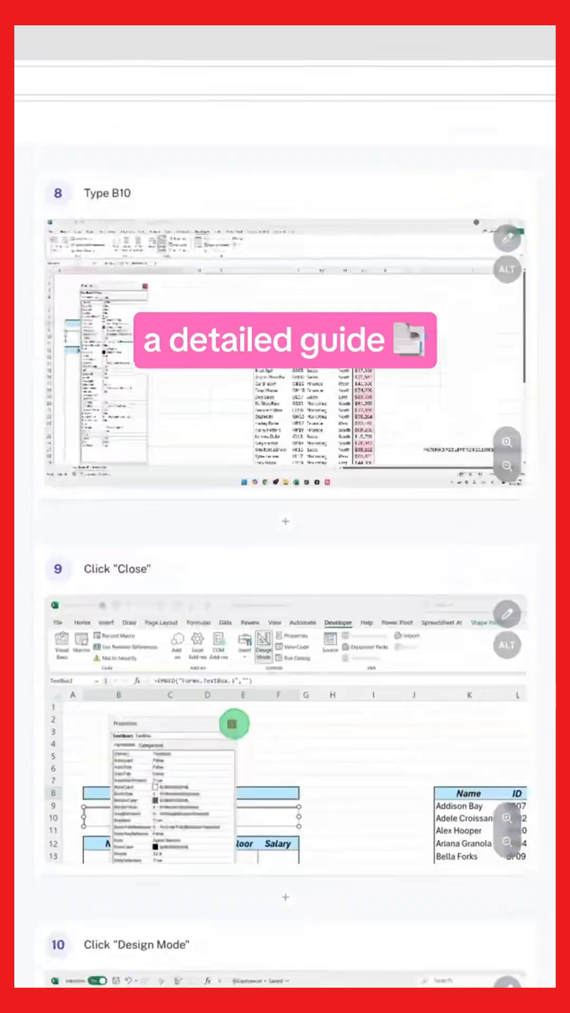
{"action": "scroll", "scroll_direction": "down", "scroll_amount": 3}
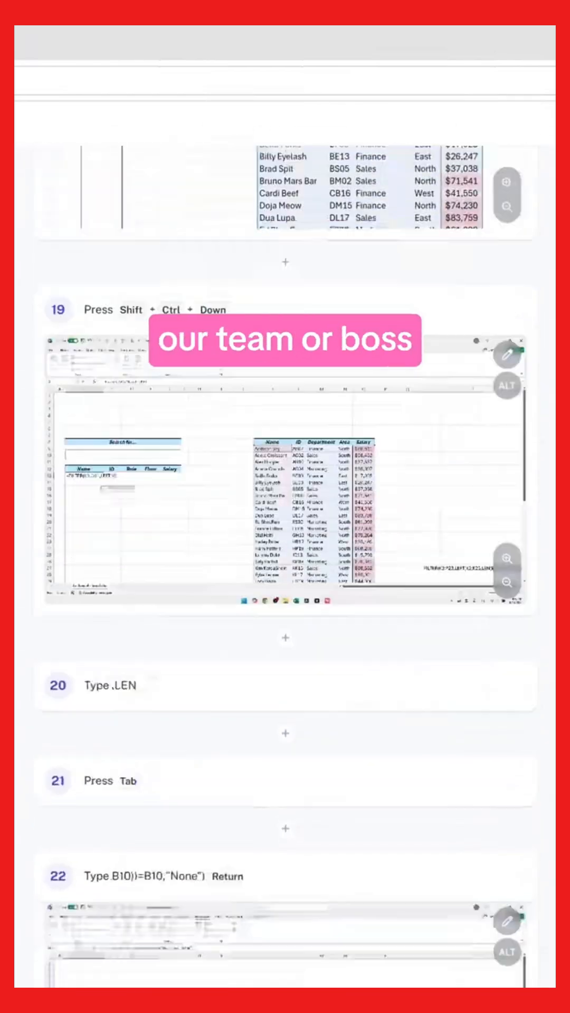